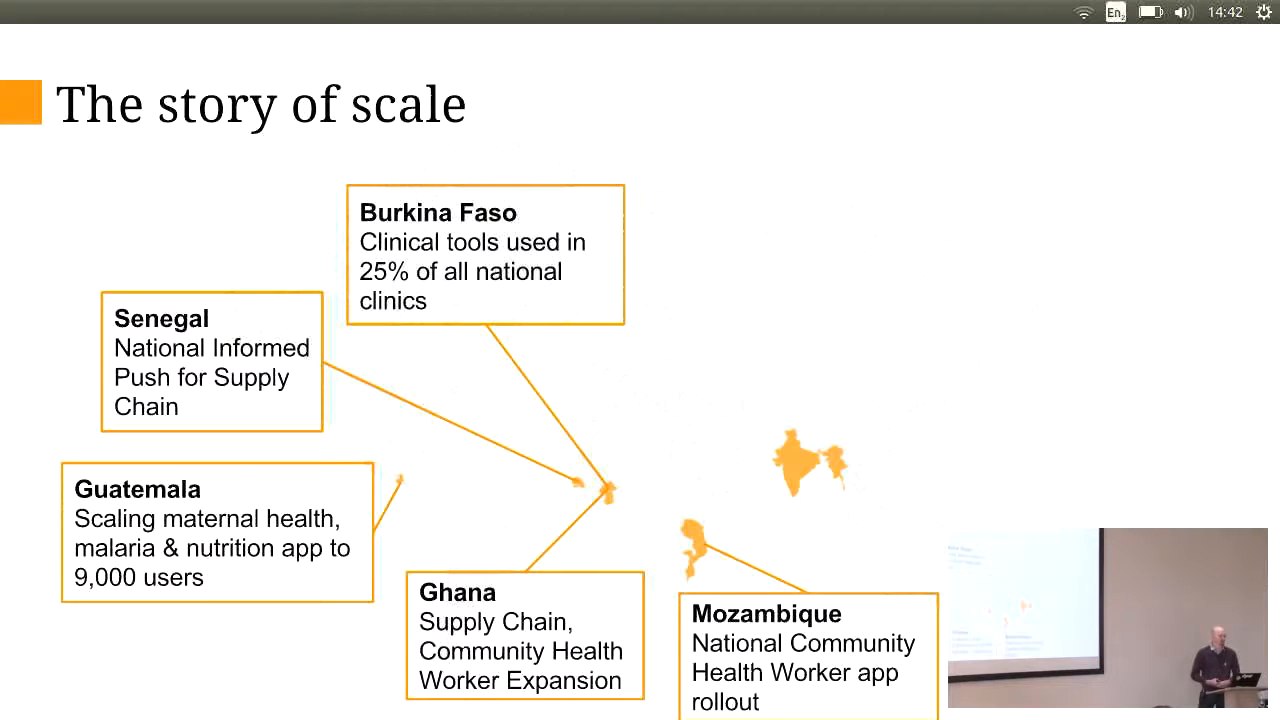
# Step: Advance through the story of scale slide toward the System Model slide
pyautogui.press('Right')
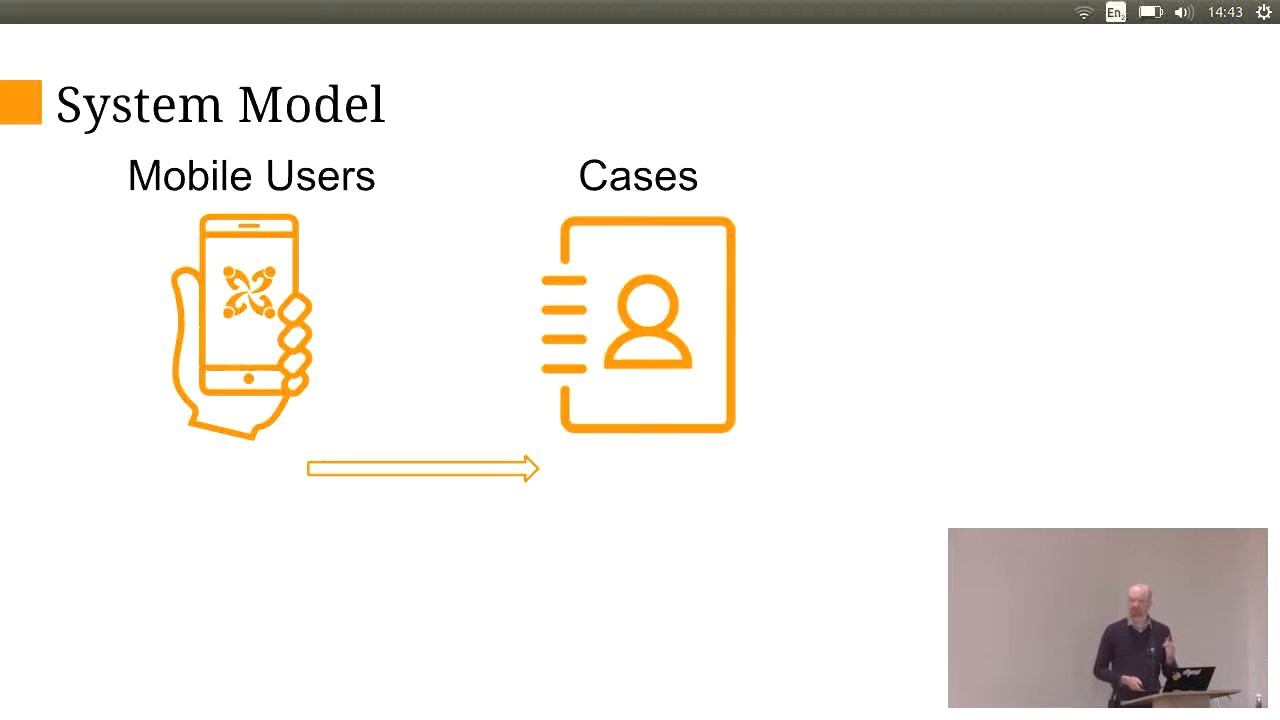
# Step: Reveal the next build of the System Model slide, from mobile users toward cases
pyautogui.press('Right')
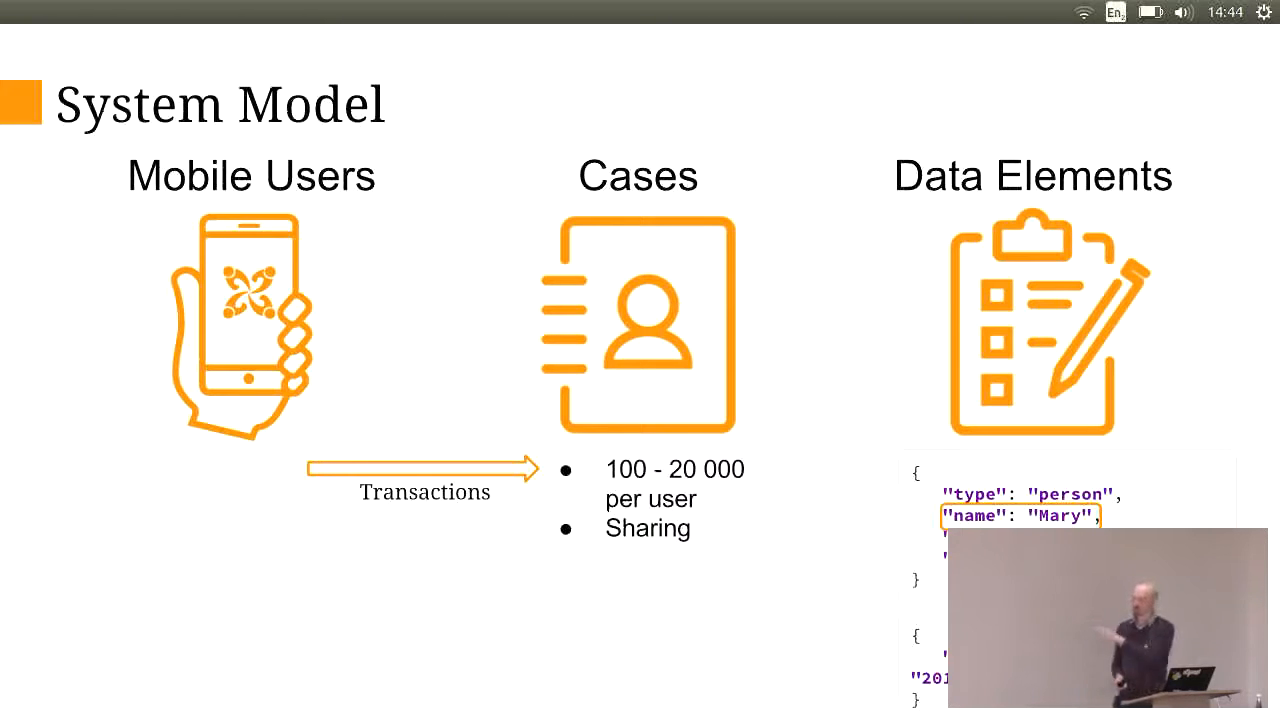
# Step: Show the Expected System Load (2017) slide, then continue to the Data growth chart
pyautogui.press('Right')
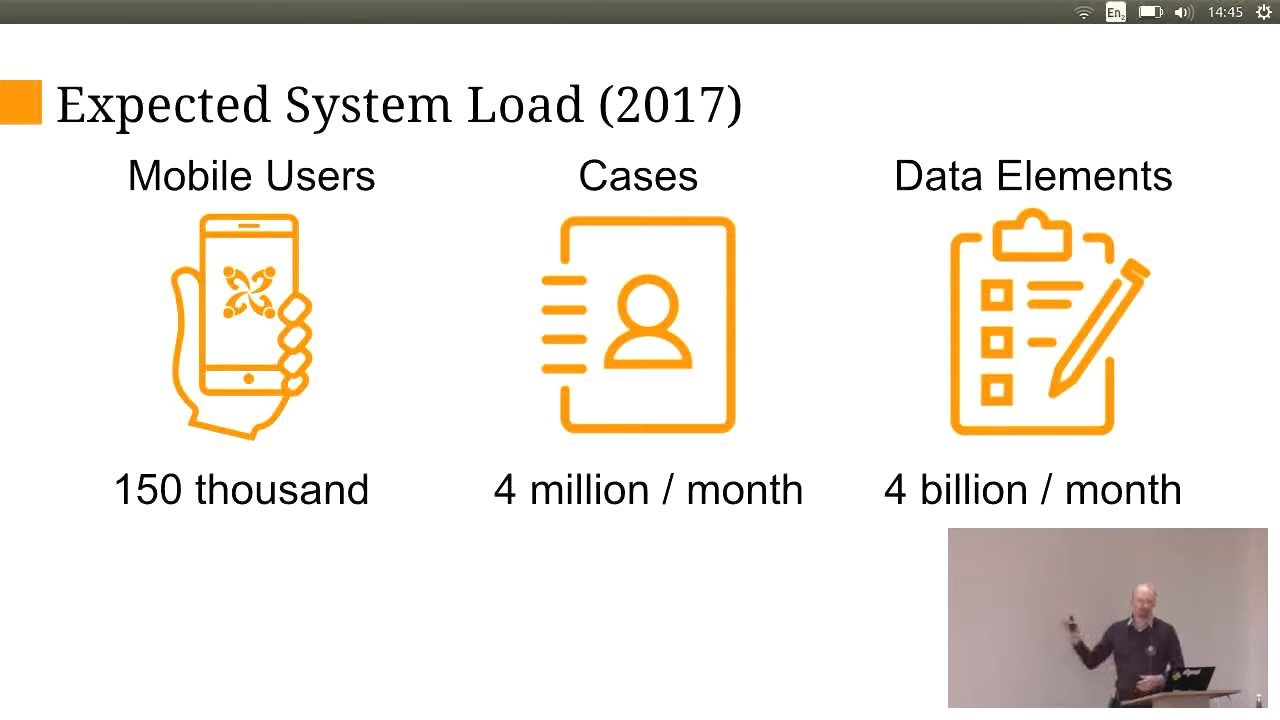
pyautogui.press('Right')
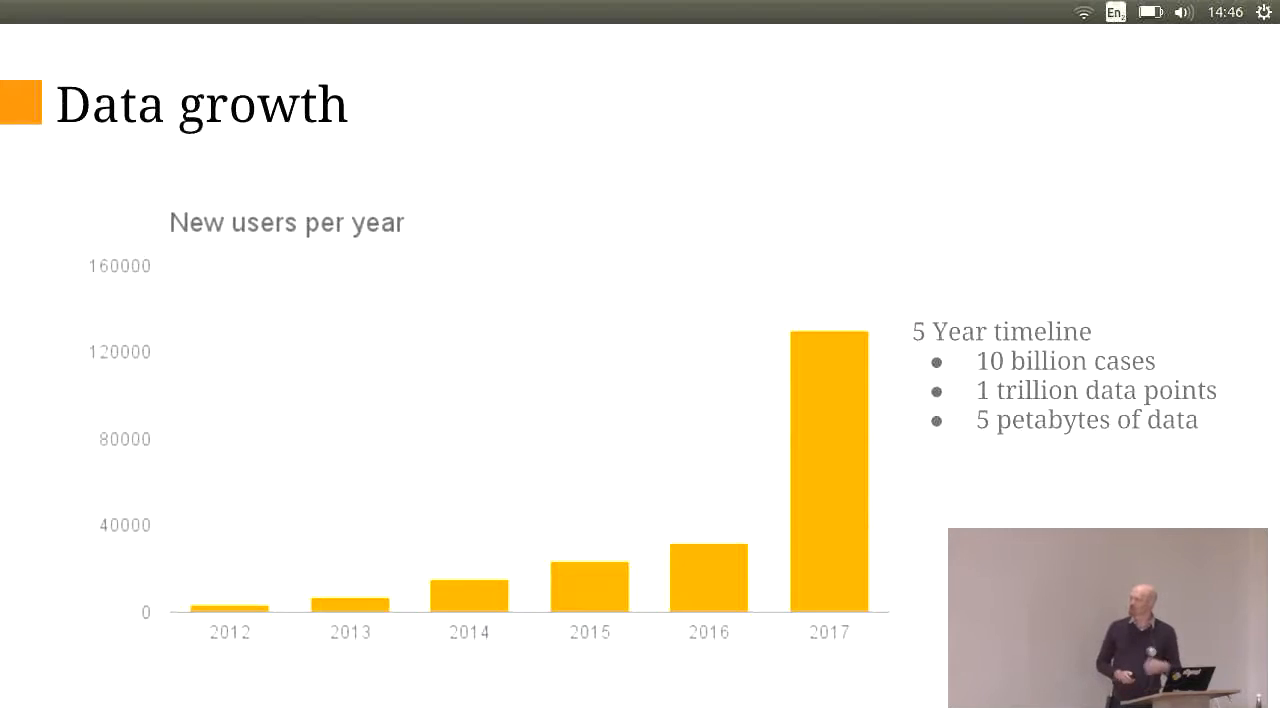
# Step: Leave the Data growth slide for the System architecture slide showing Django
pyautogui.press('Right')
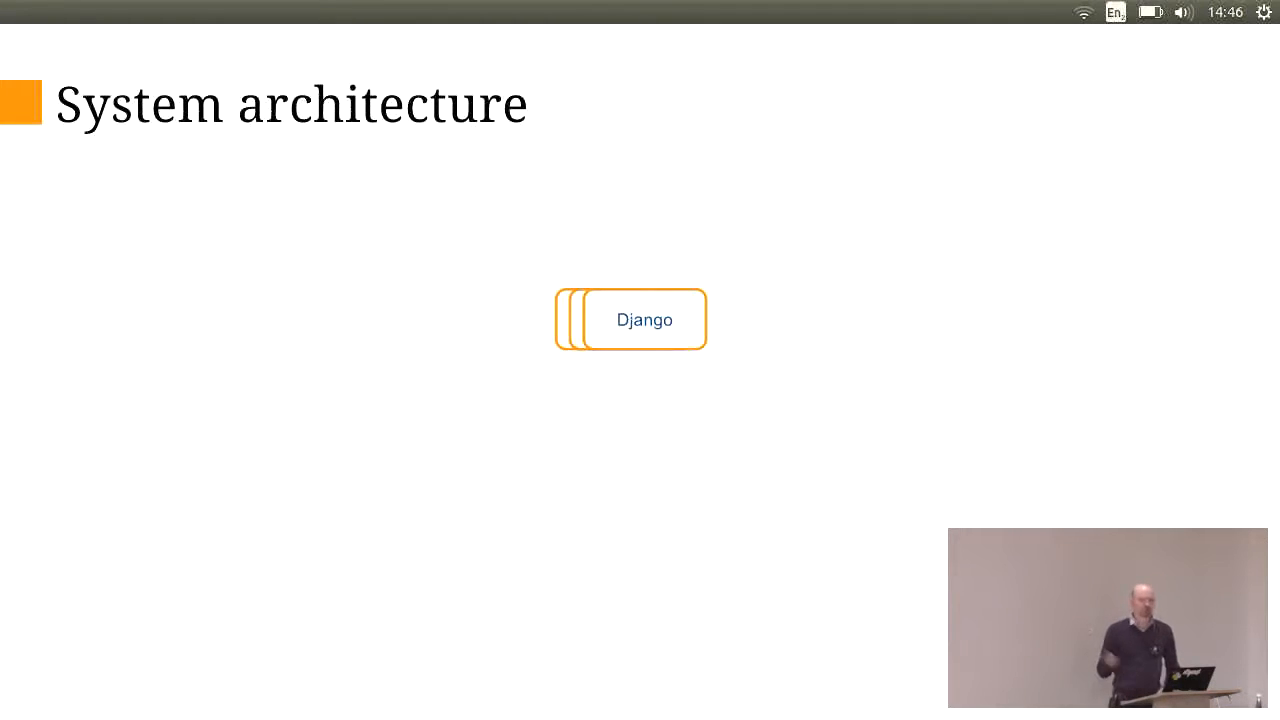
# Step: Reveal nginx, Redis, Celery, PostgreSQL and CouchDB around Django in the architecture diagram
pyautogui.press('Right')
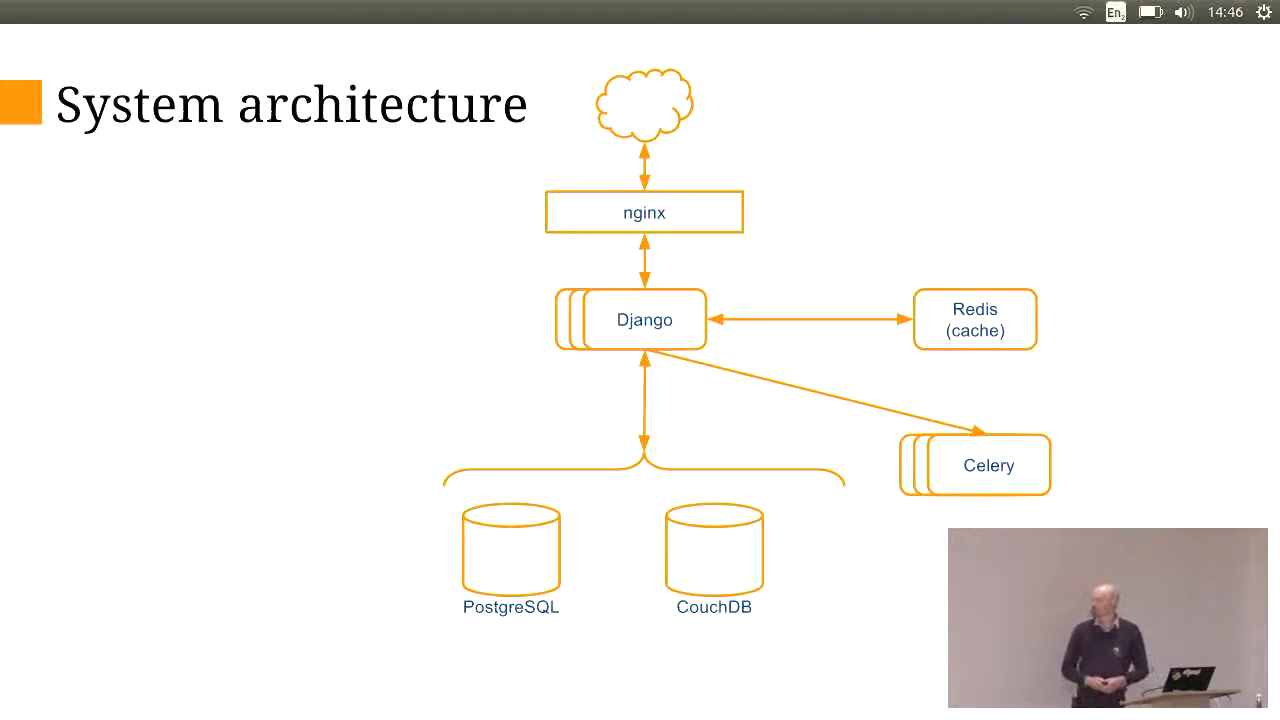
pyautogui.press('Right')
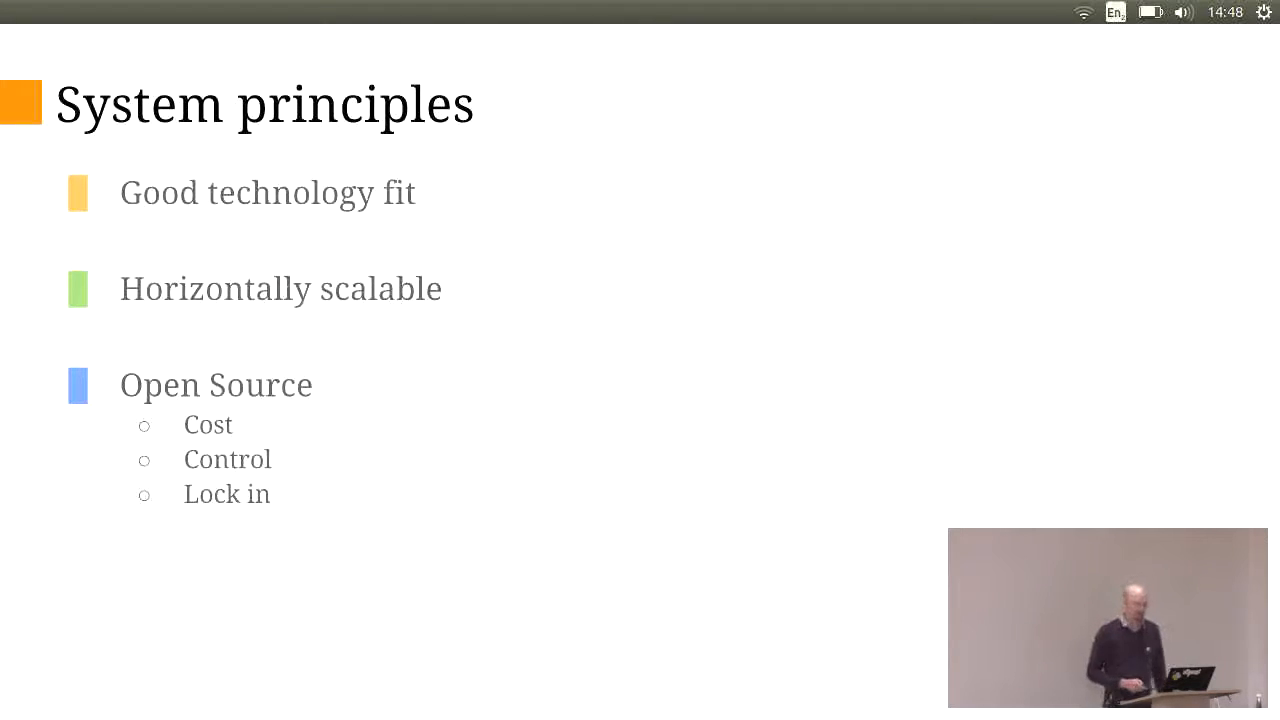
# Step: Move from System principles to the Principles applied slide
pyautogui.press('Right')
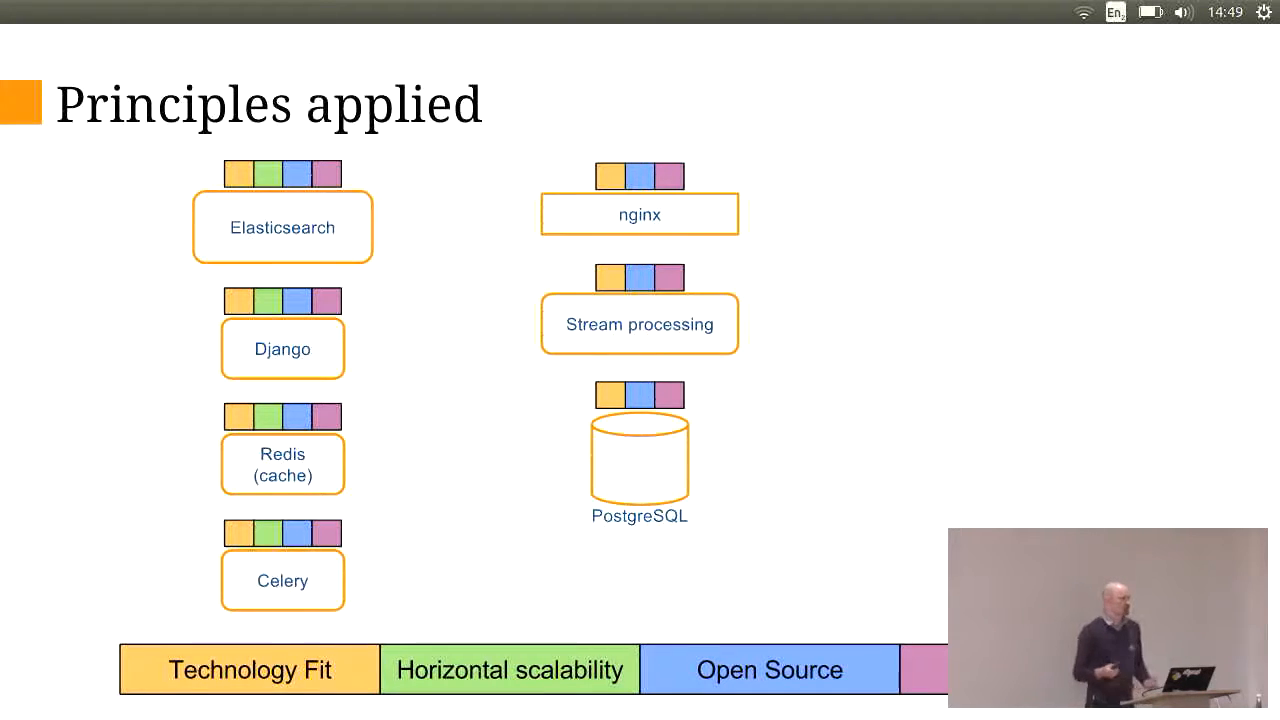
# Step: Reveal the CouchDB Cluster build on the Principles applied slide
pyautogui.press('Right')
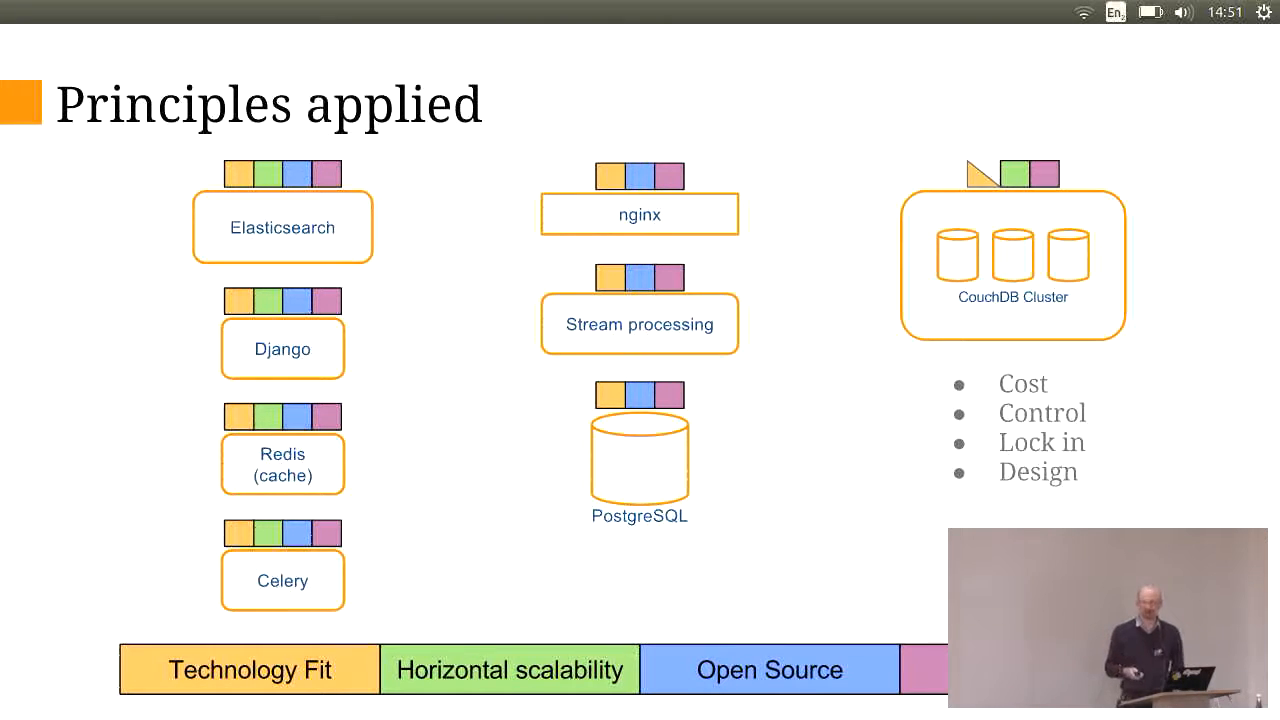
# Step: Step through the CouchDB Cluster concerns, then advance to Rethinking our data
pyautogui.press('Right')
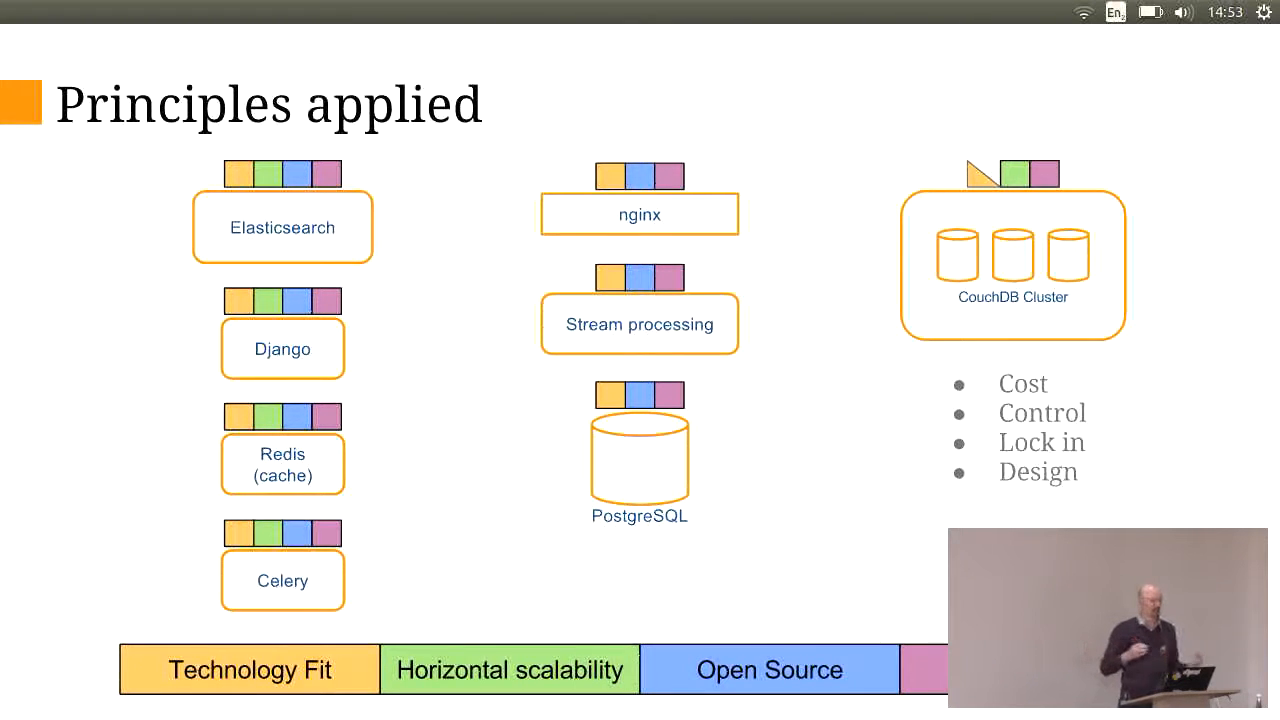
pyautogui.press('Right')
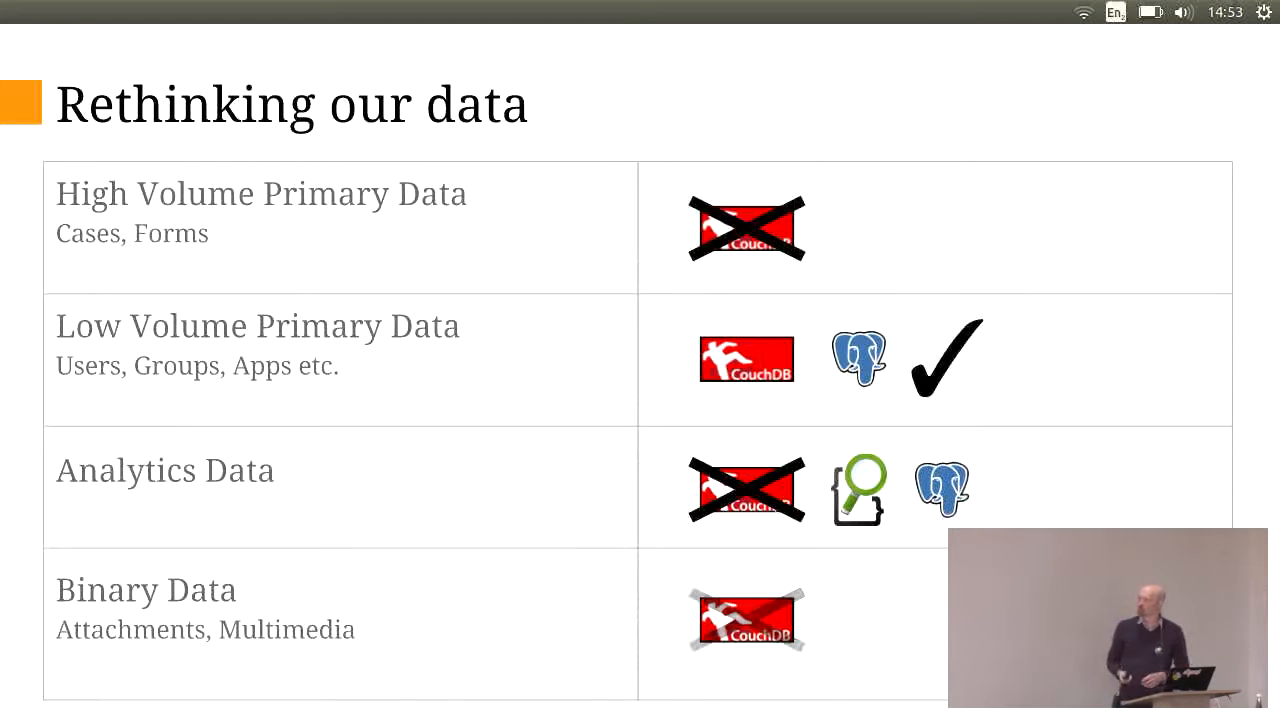
# Step: Pass through Evaluating options to the Identifying solutions slide
pyautogui.press('Right')
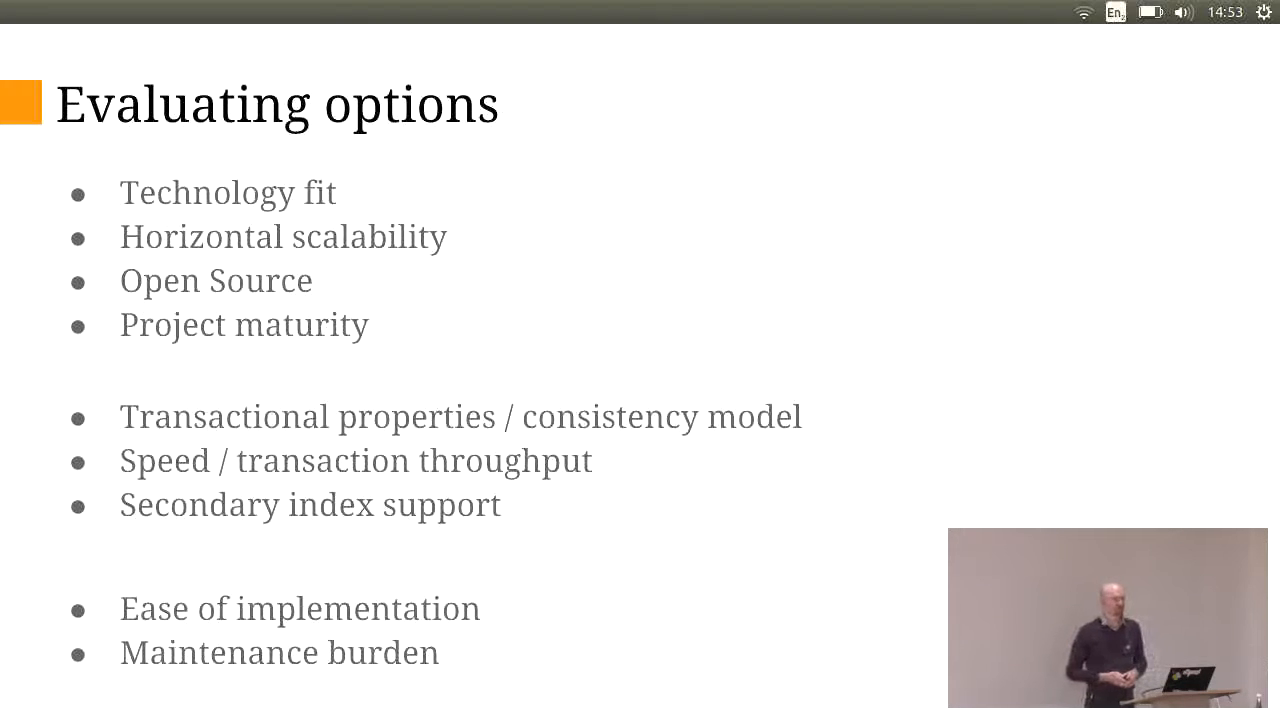
pyautogui.press('Right')
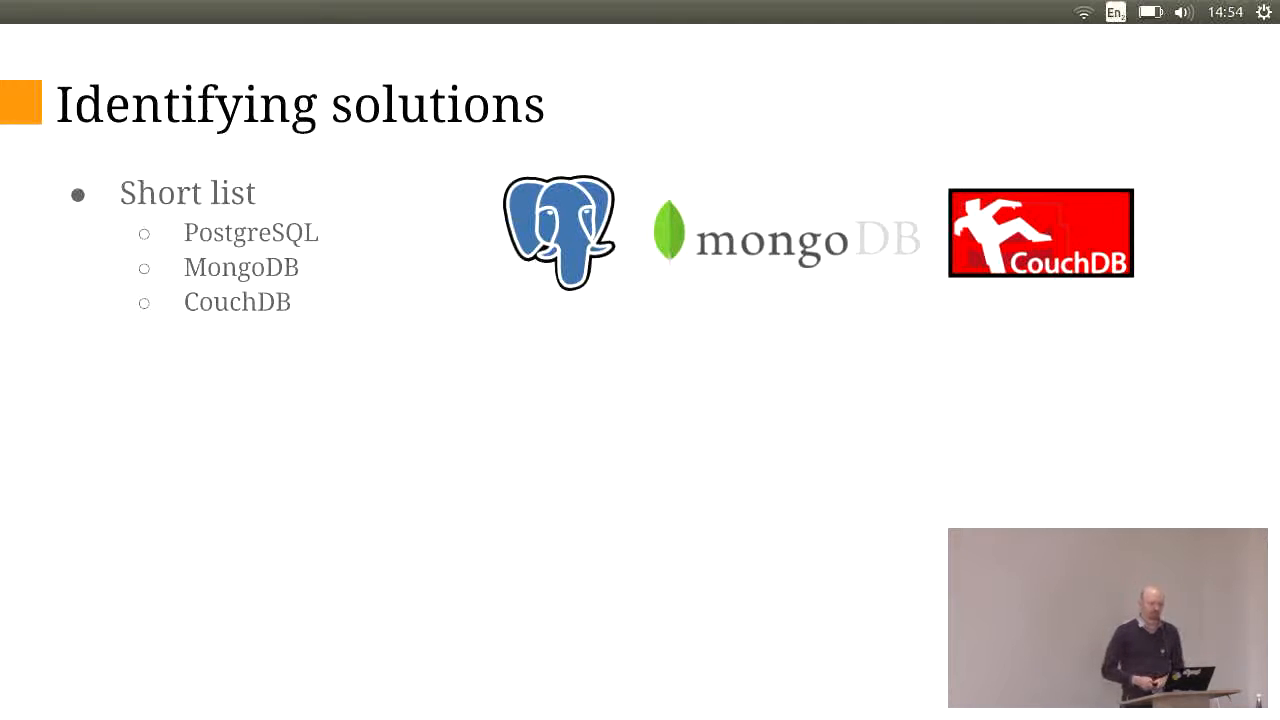
# Step: Reveal the Benchmark bullet citing Tsung and a variety of workloads
pyautogui.press('Right')
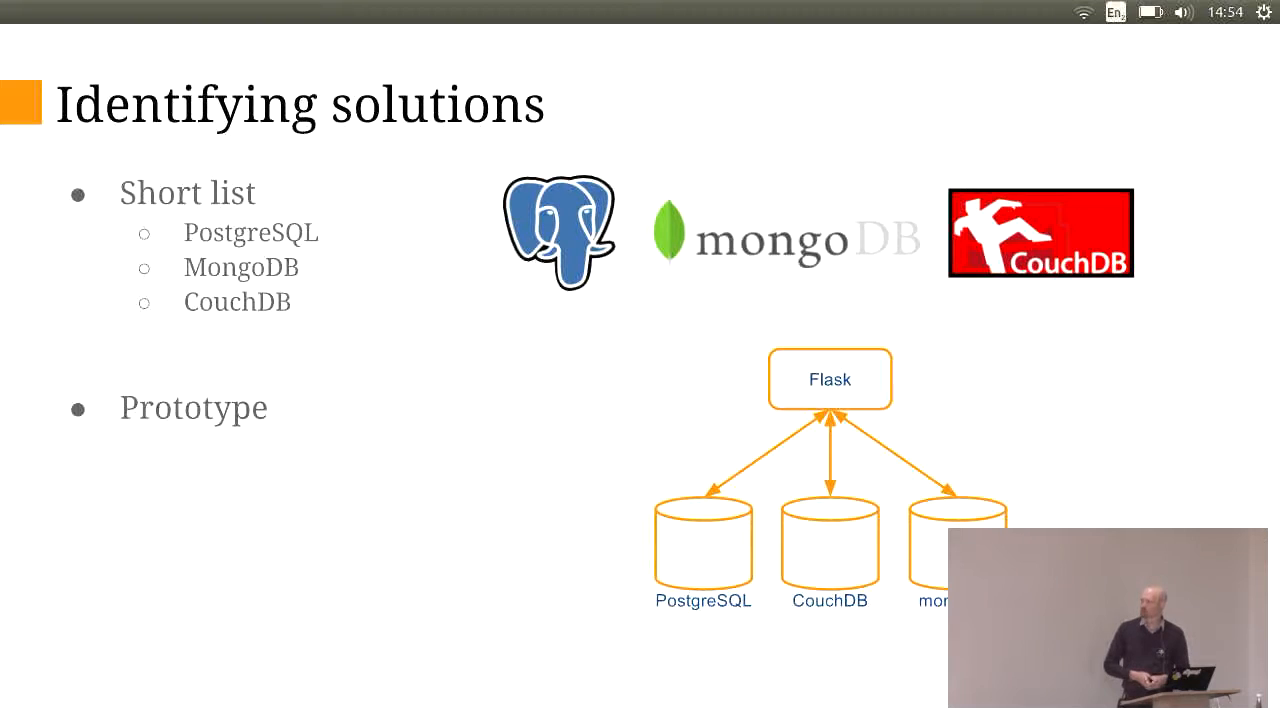
pyautogui.press('Right')
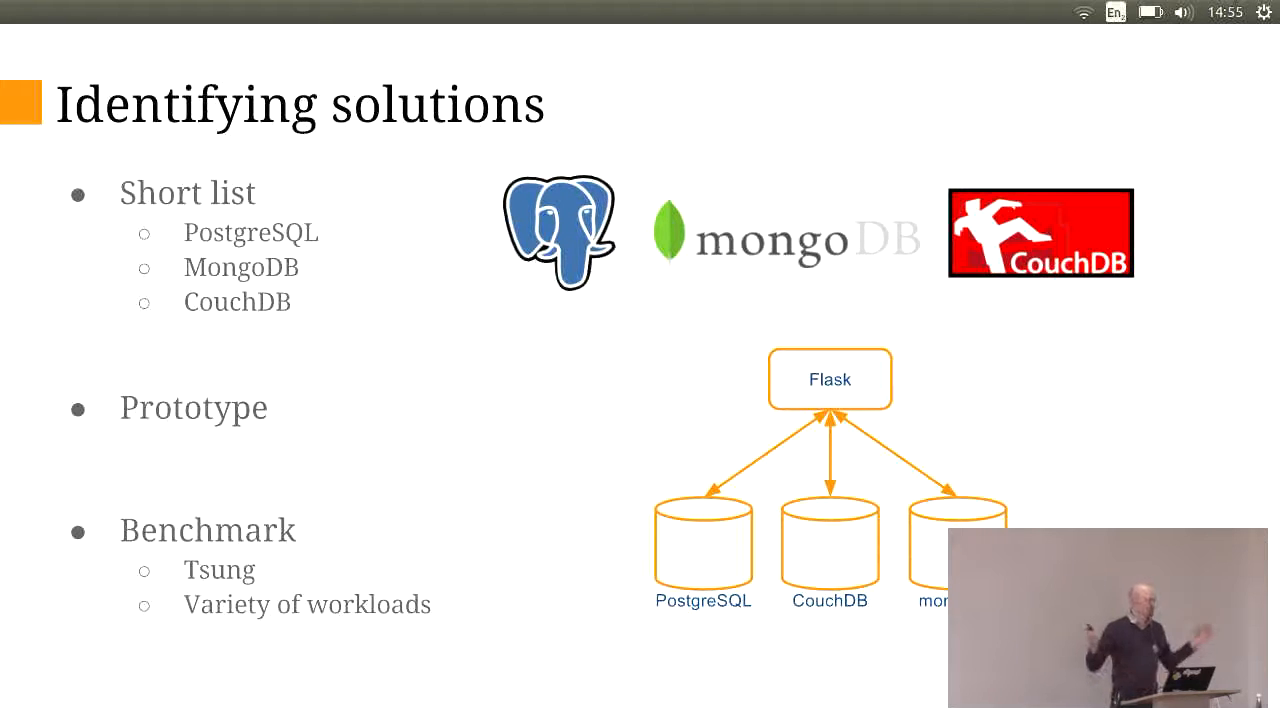
# Step: Advance to the Foundations: Tests slide with the test suite run on both backends
pyautogui.press('Right')
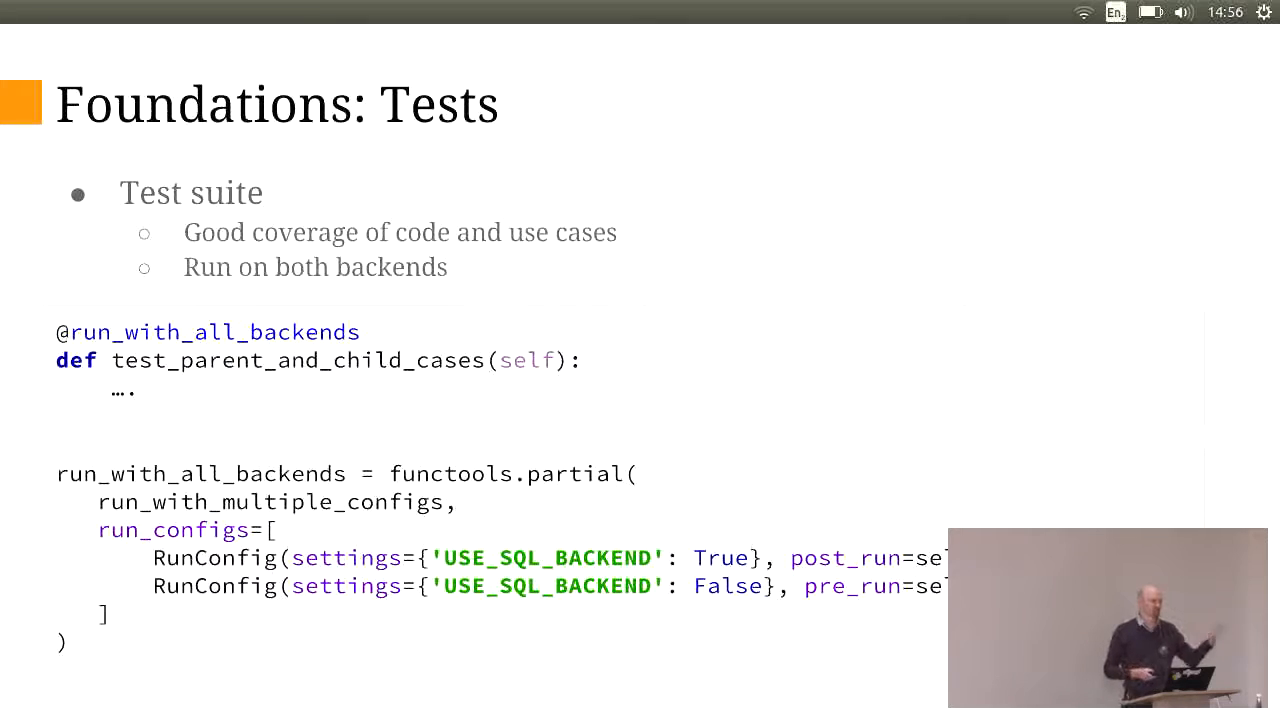
# Step: Advance to the Data Model slide mapping nested JSON objects to multiple SQL tables
pyautogui.press('Right')
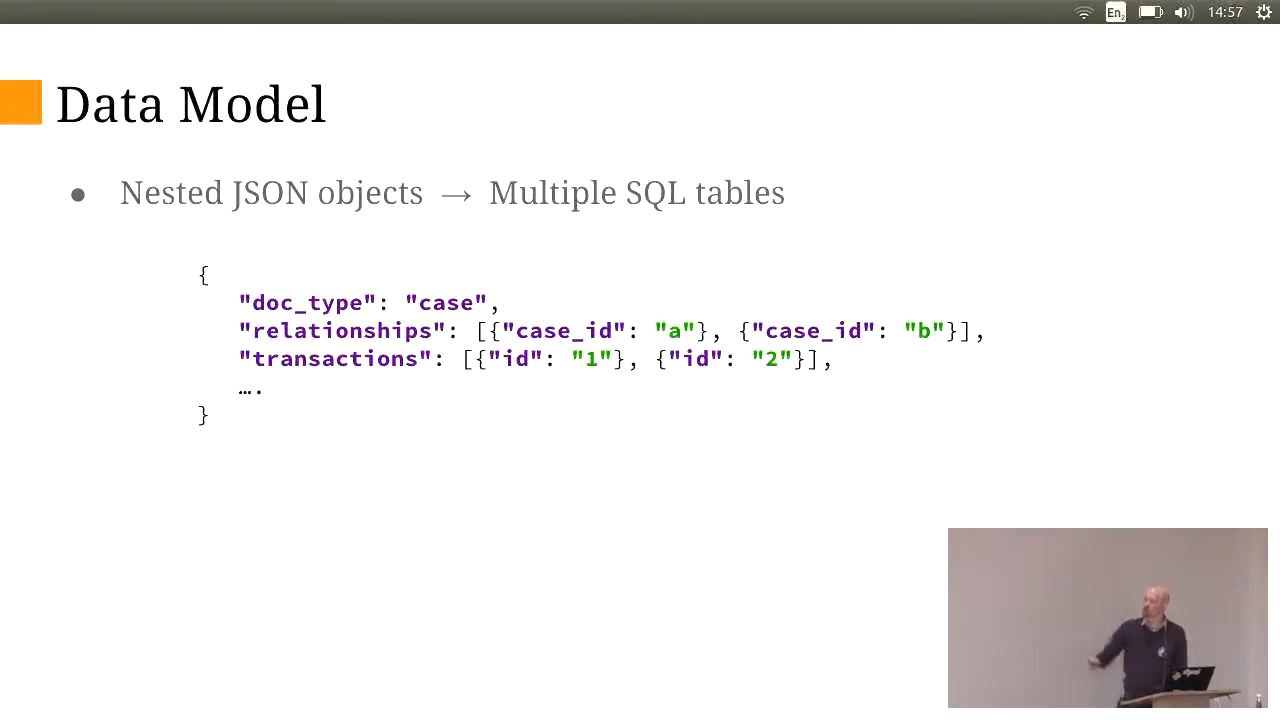
# Step: Advance to the PL/Proxy: RUN ON hash() slide with the stub function diagram
pyautogui.press('Right')
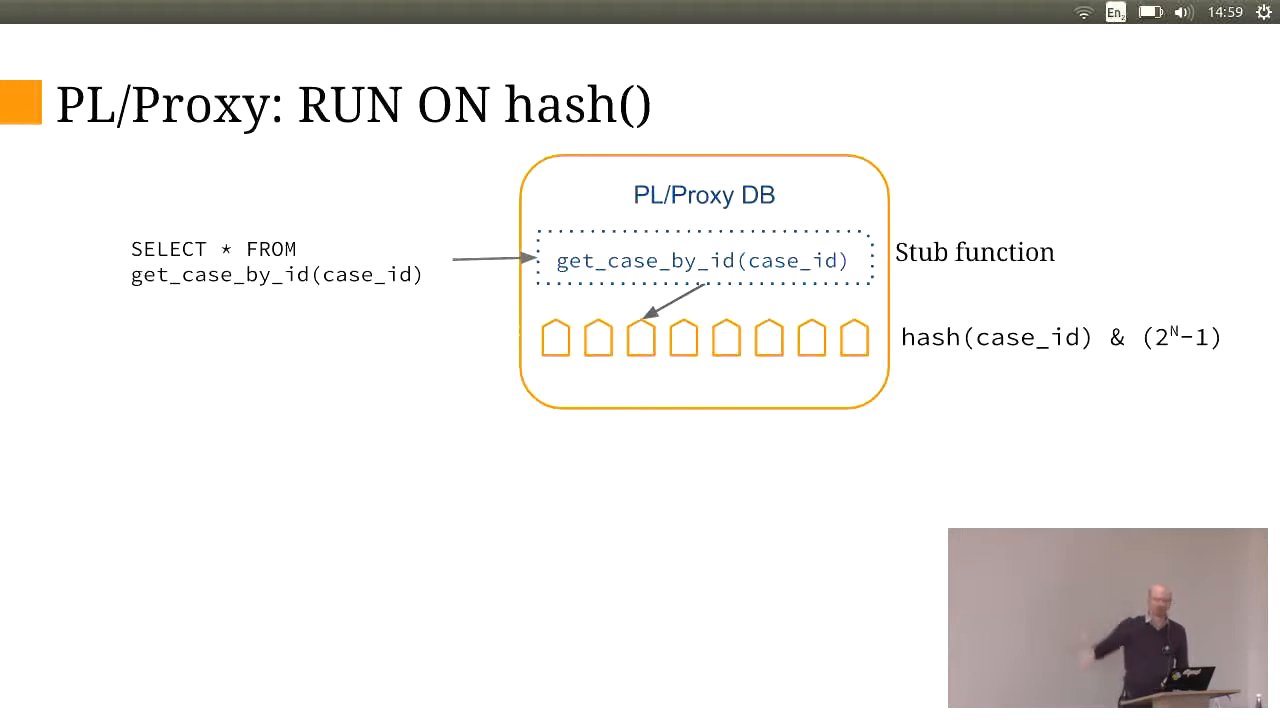
# Step: Advance to the PL/Proxy: RUN ON ALL slide fanning the query across DB 1, DB 2 and more
pyautogui.press('Right')
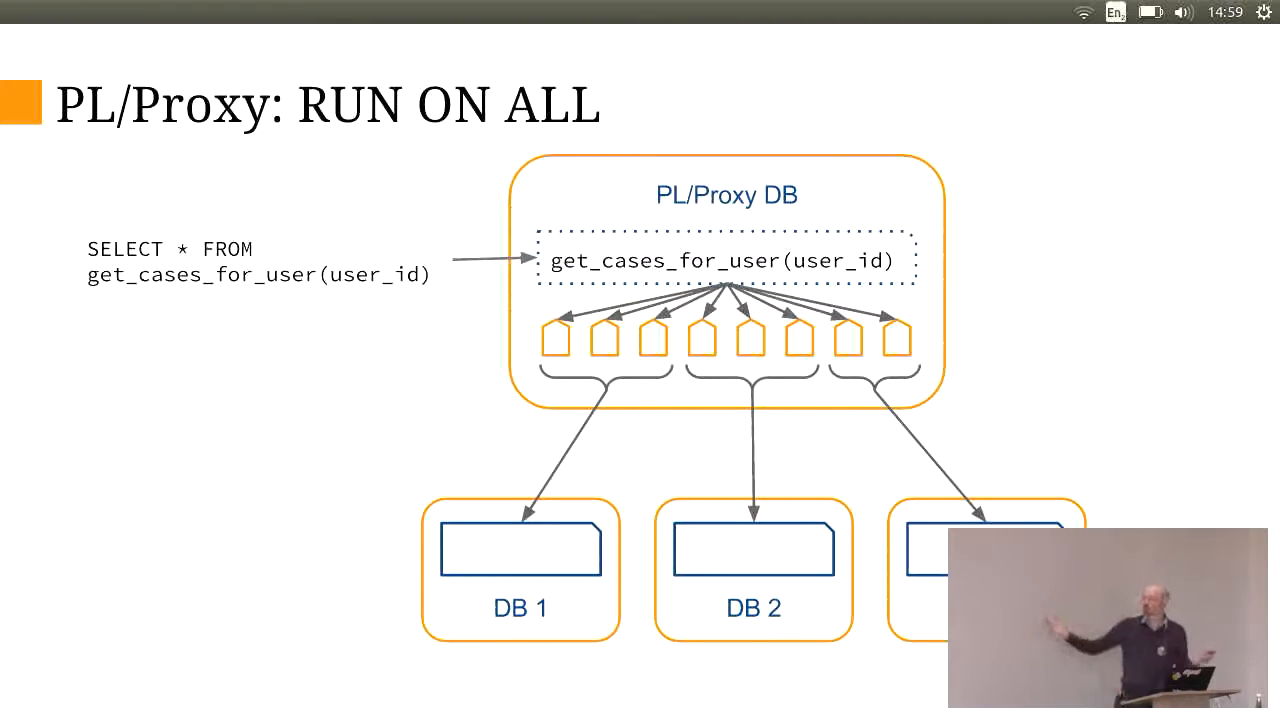
# Step: Show the Final State sharded vs un-sharded diagram, then reach the Running queries from Python title
pyautogui.press('Right')
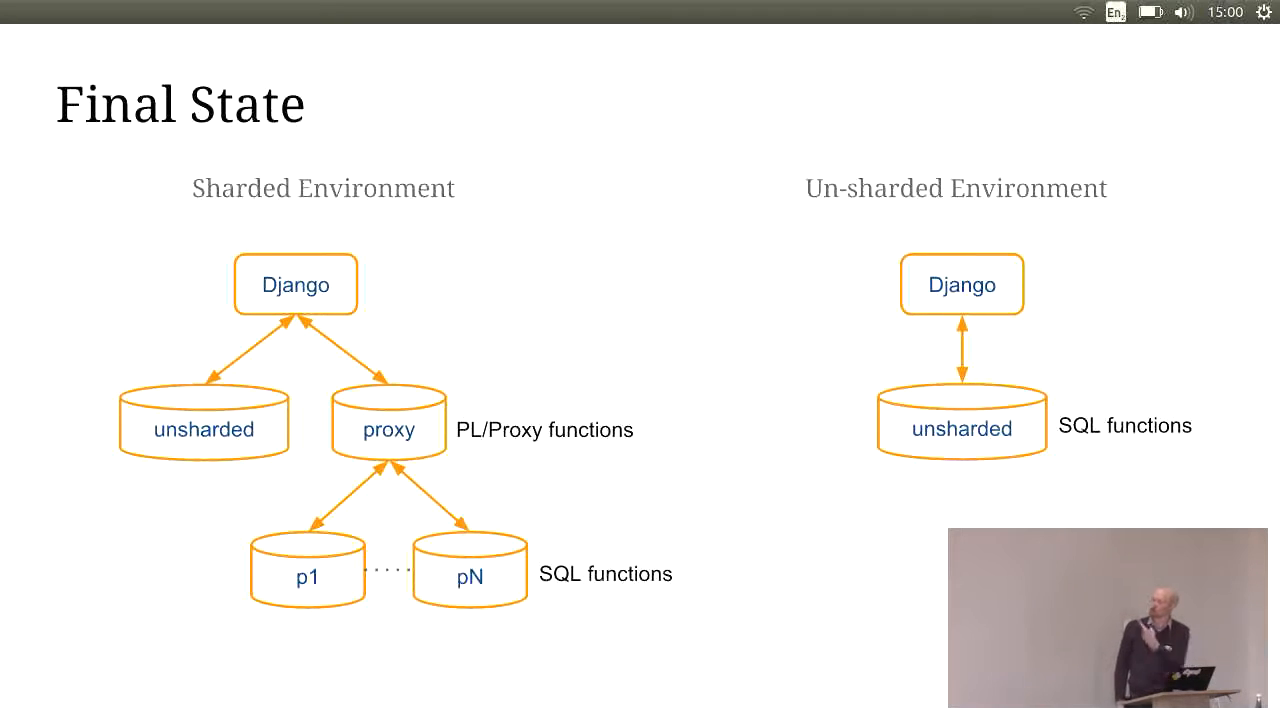
pyautogui.press('Right')
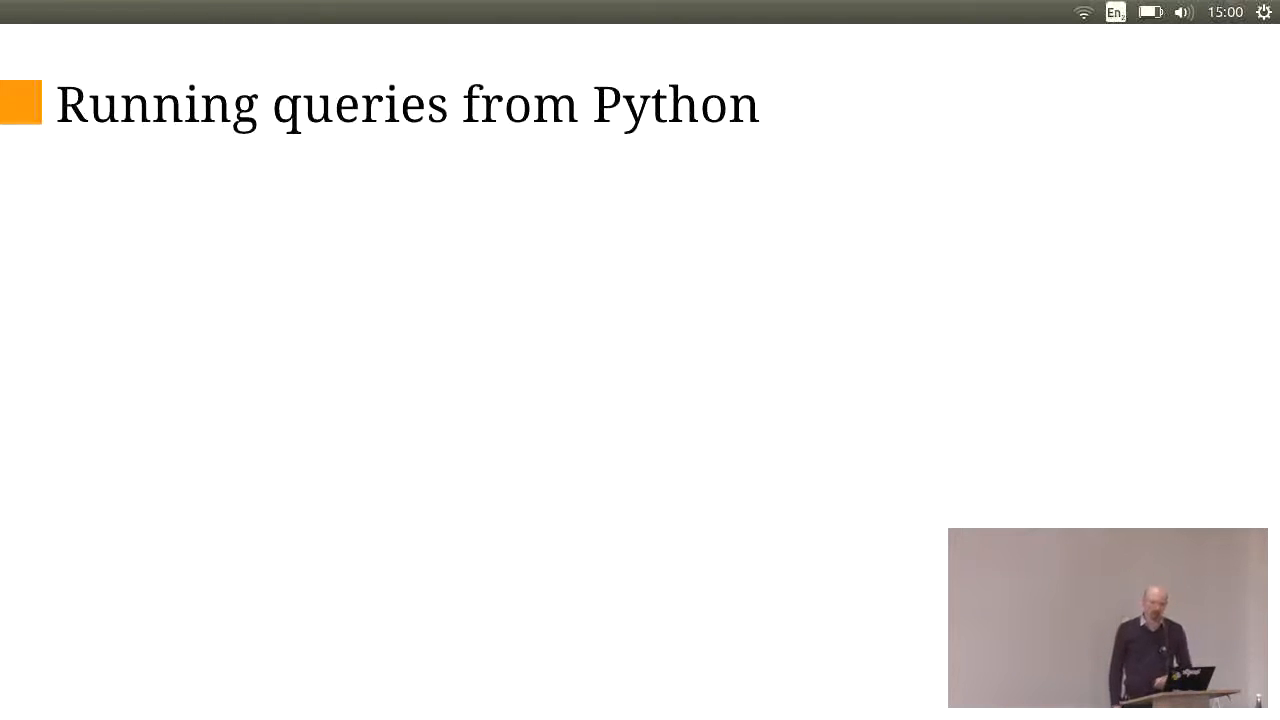
# Step: Reveal the Fetching Django objects and non-object query examples, reaching the App Layer (Django) slide
pyautogui.press('Right')
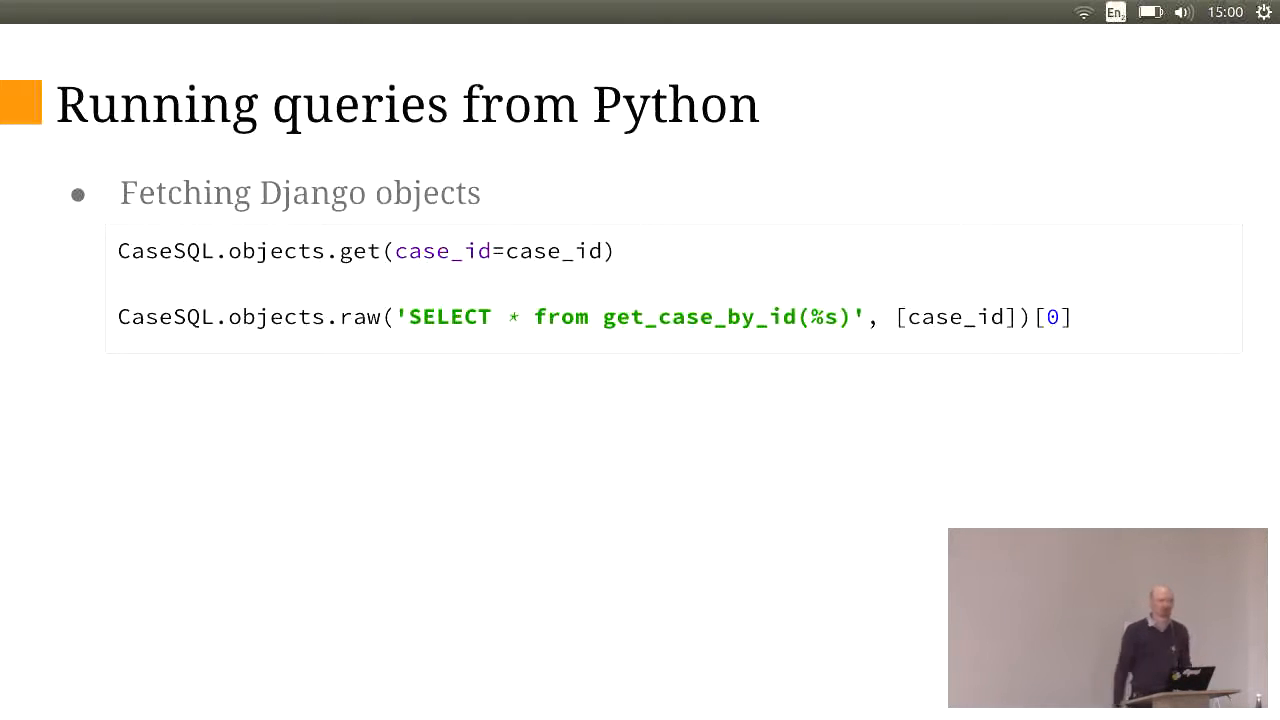
pyautogui.press('Right')
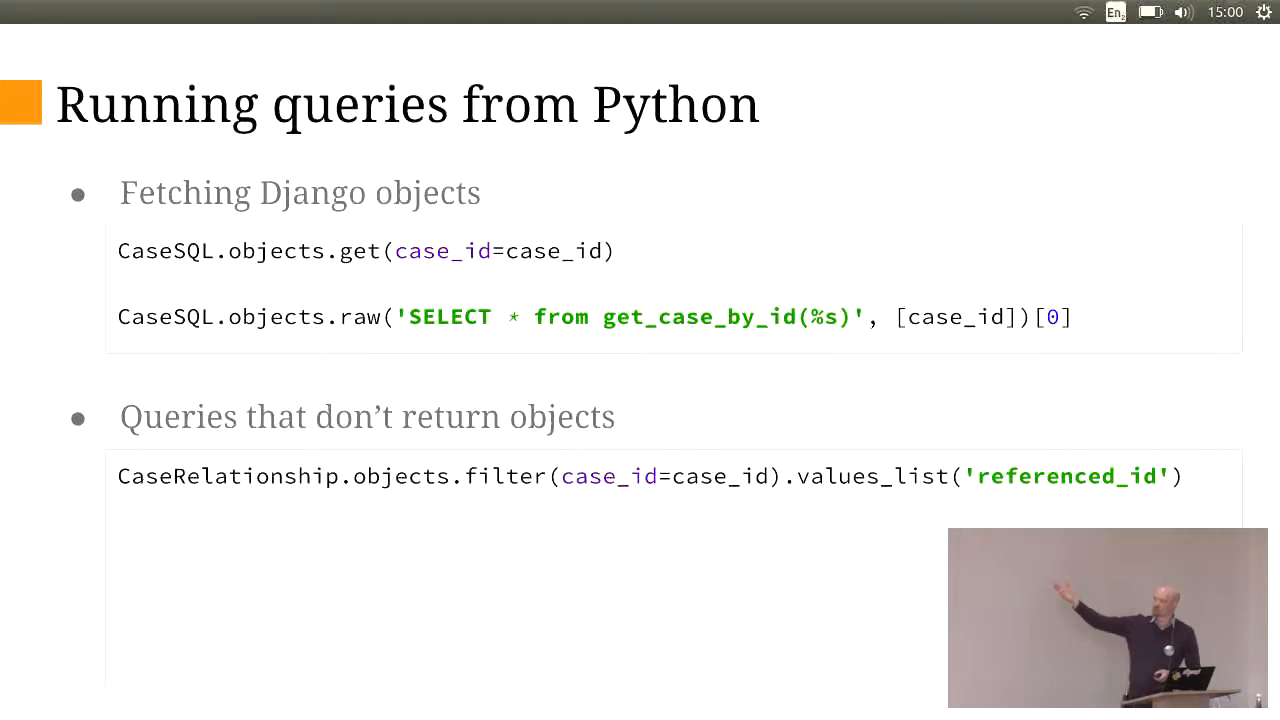
pyautogui.press('Right')
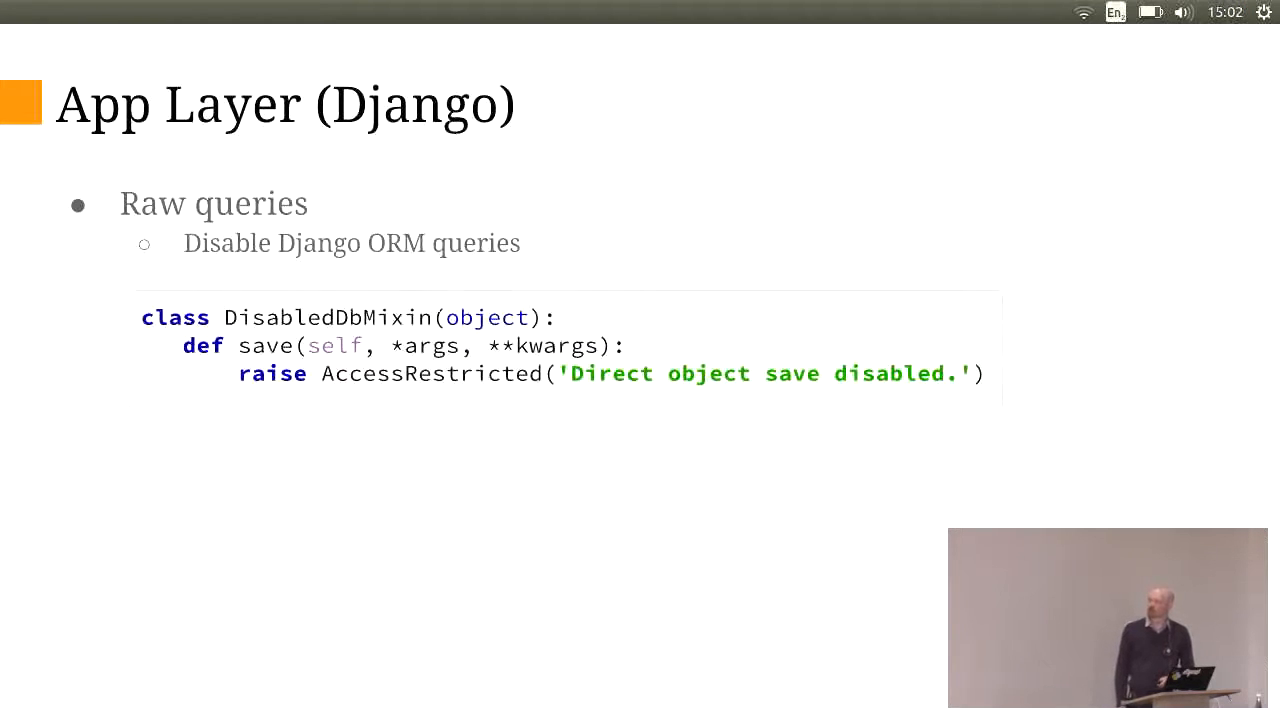
pyautogui.press('Right')
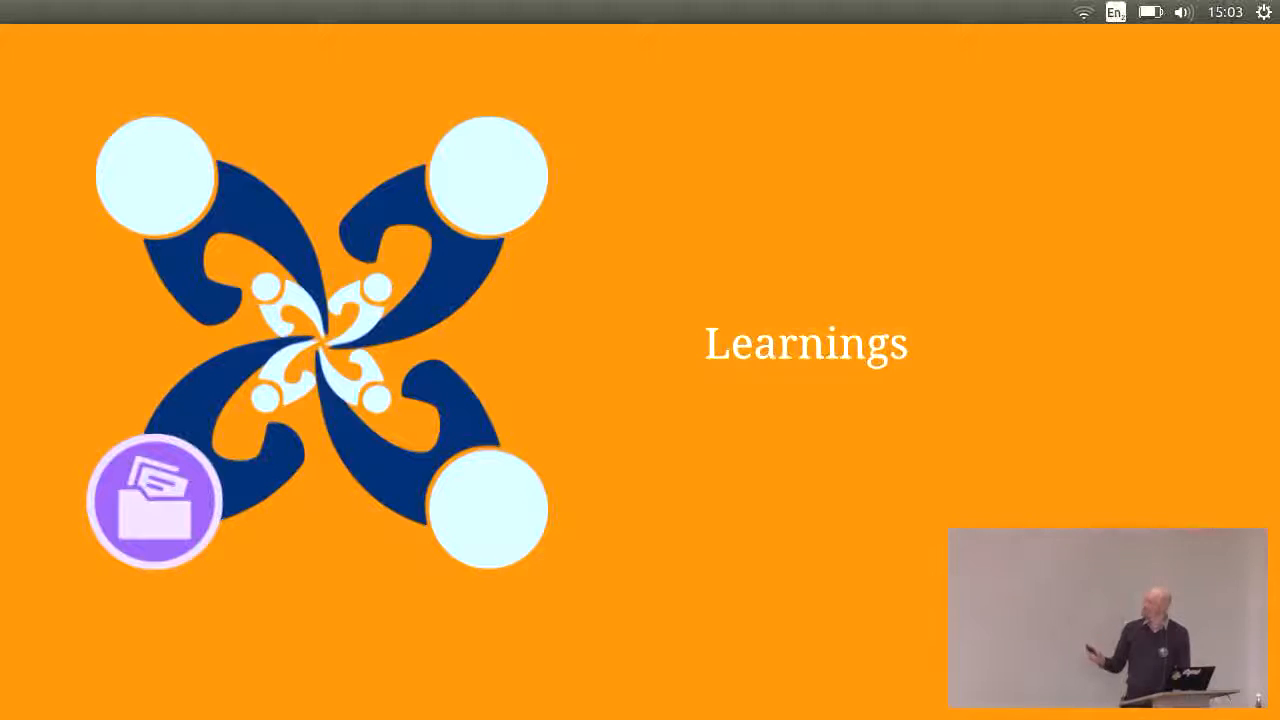
# Step: Step through Learnings on planning and talking to others up to Validate decisions with data
pyautogui.press('Right')
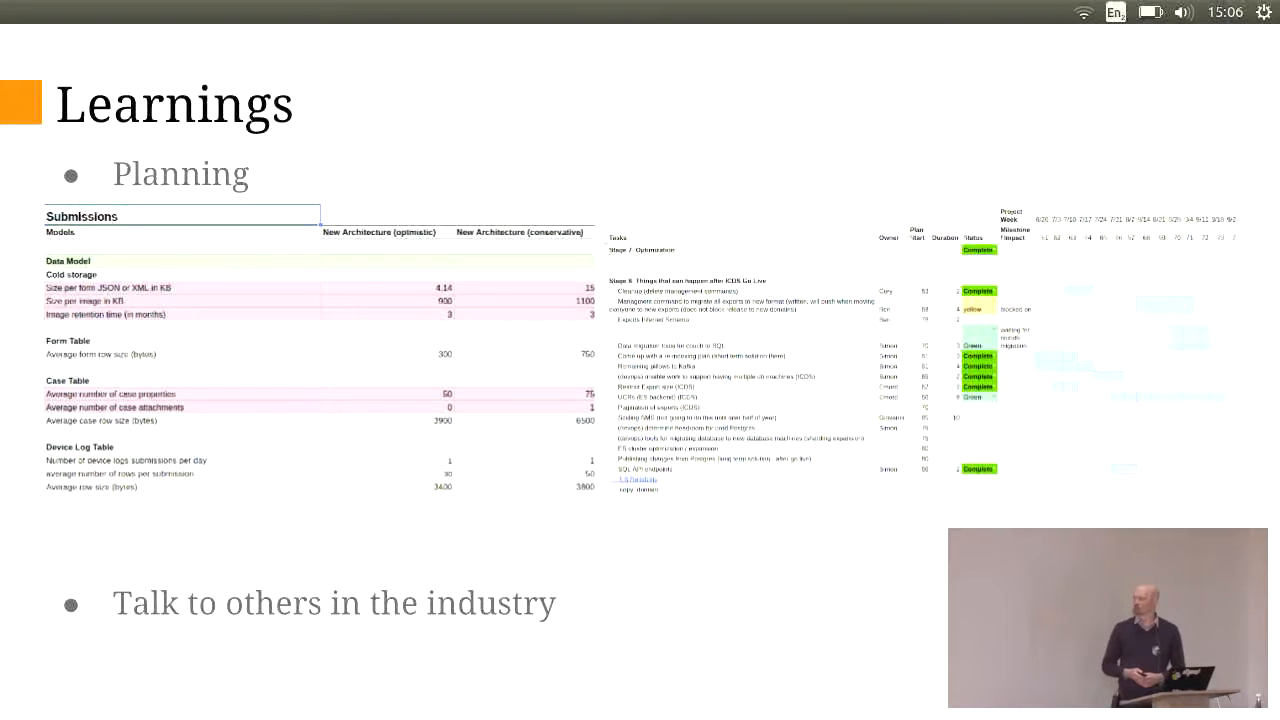
pyautogui.press('Right')
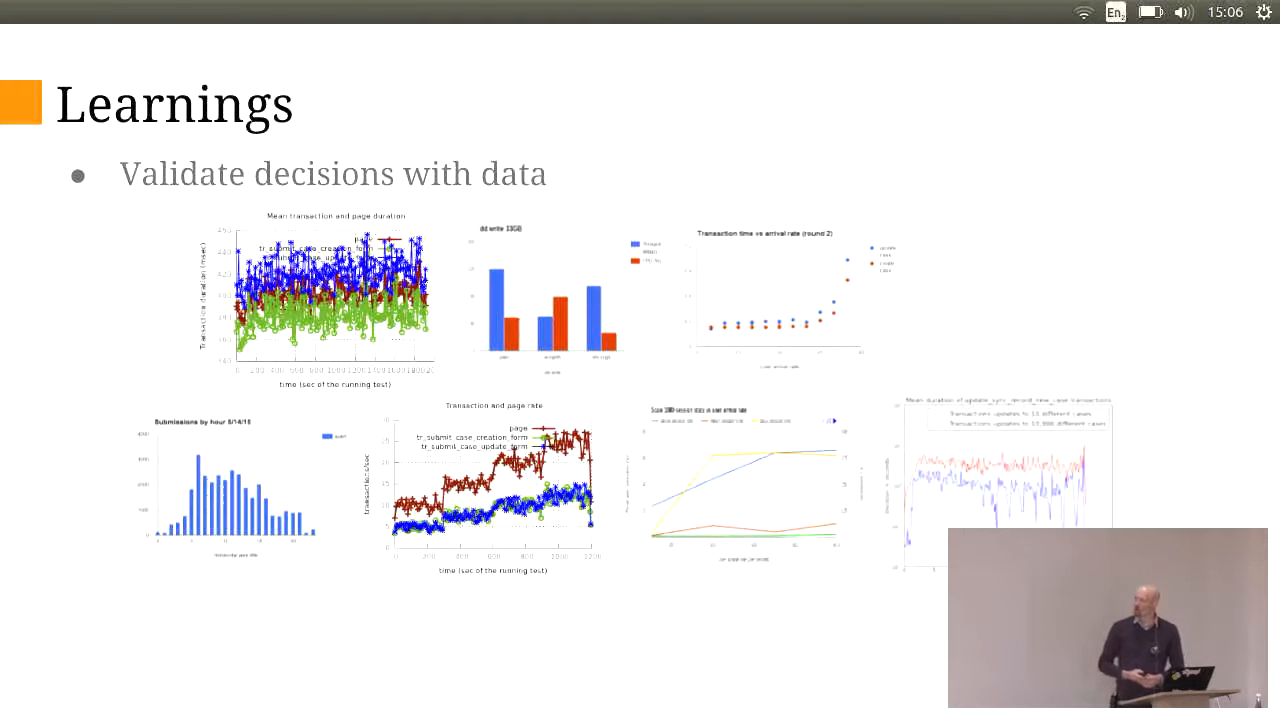